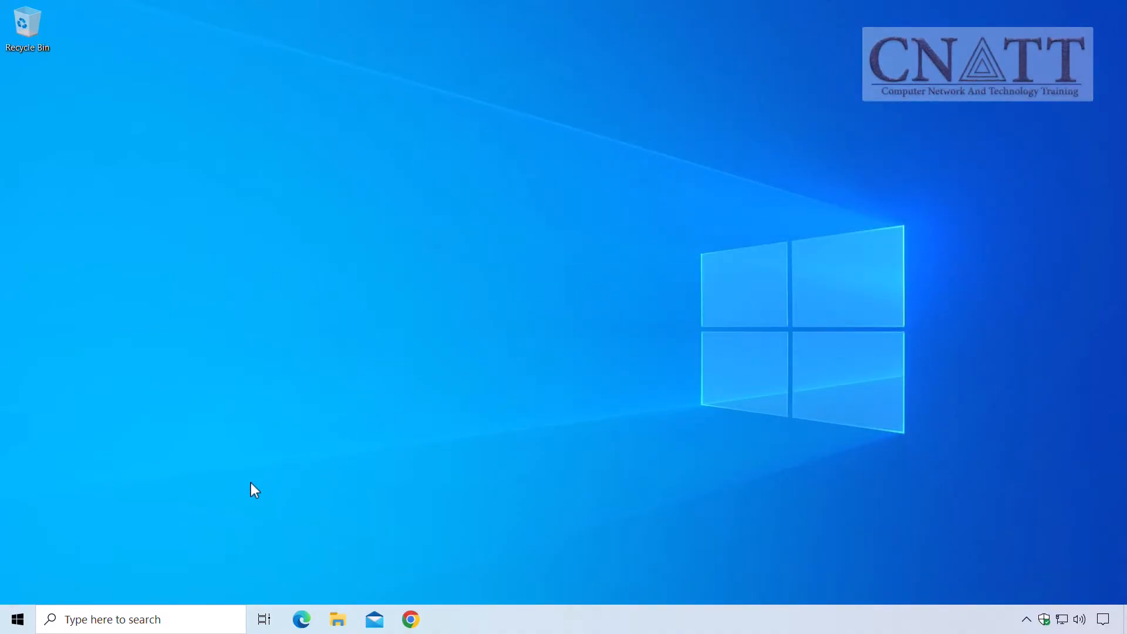
- Search the Start menu for 'windows Security' to launch the Windows Security app
left_click(17, 619)
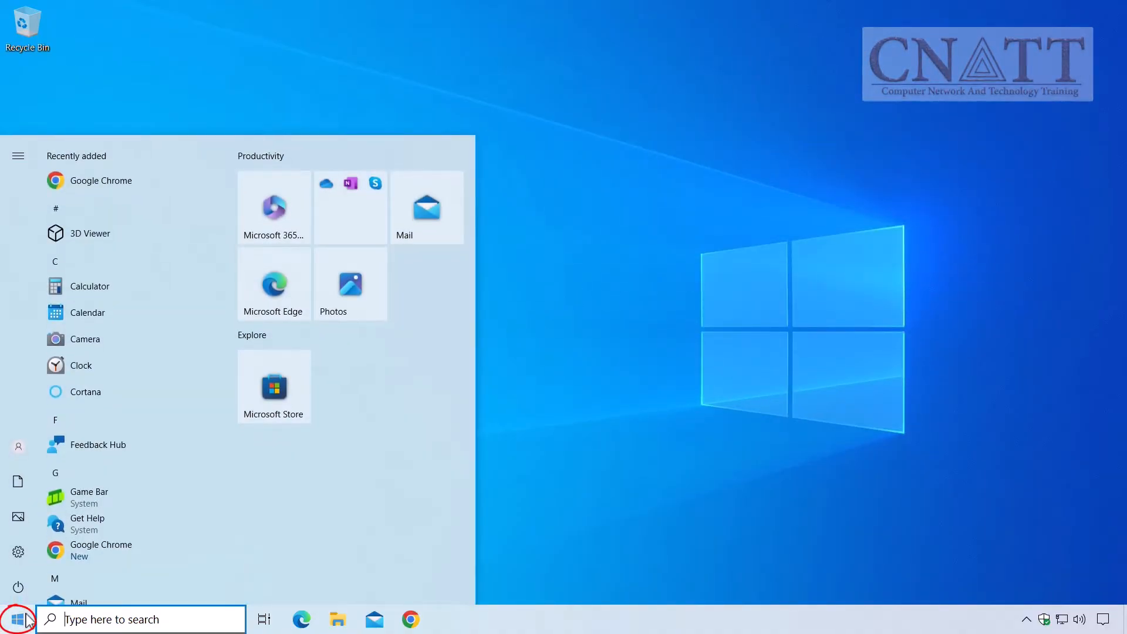
type("windows Security")
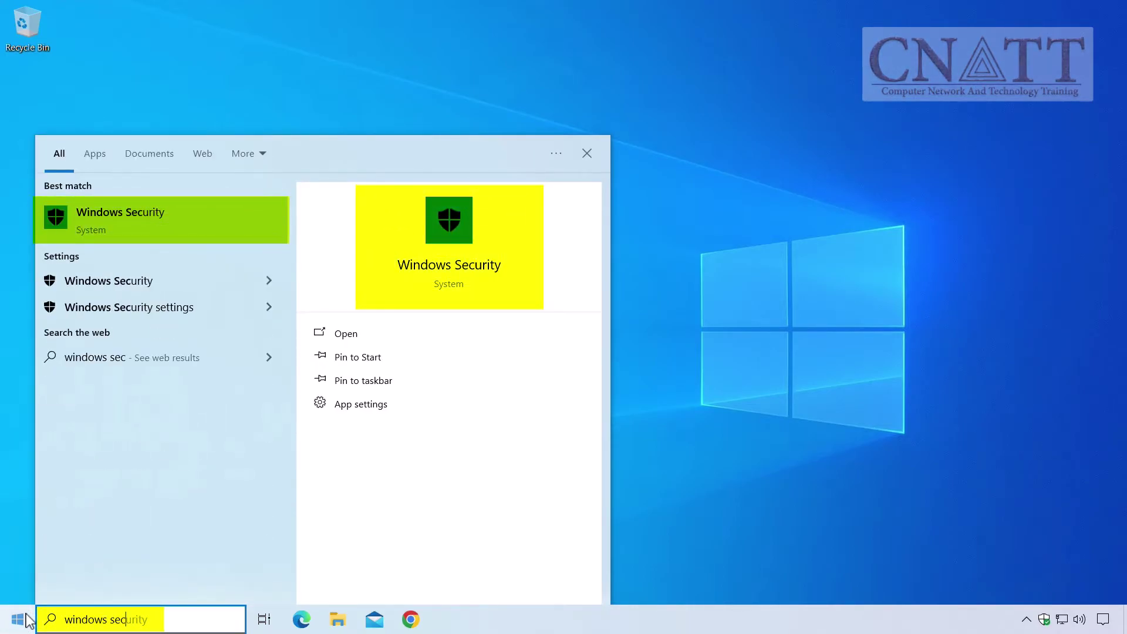
type("urity")
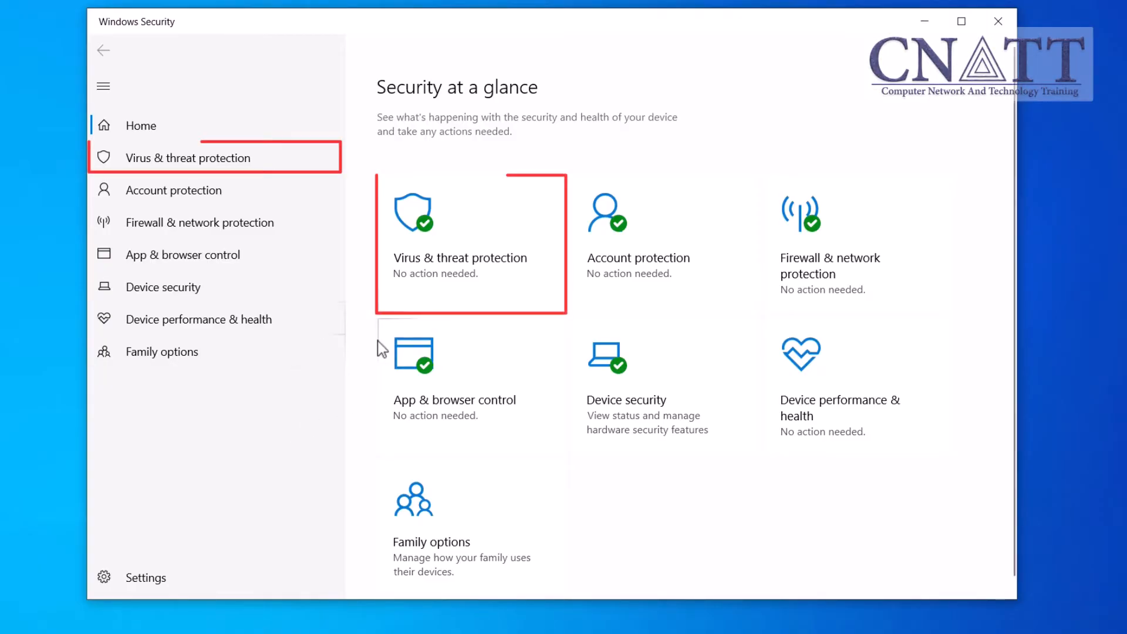
mouse_move(424, 295)
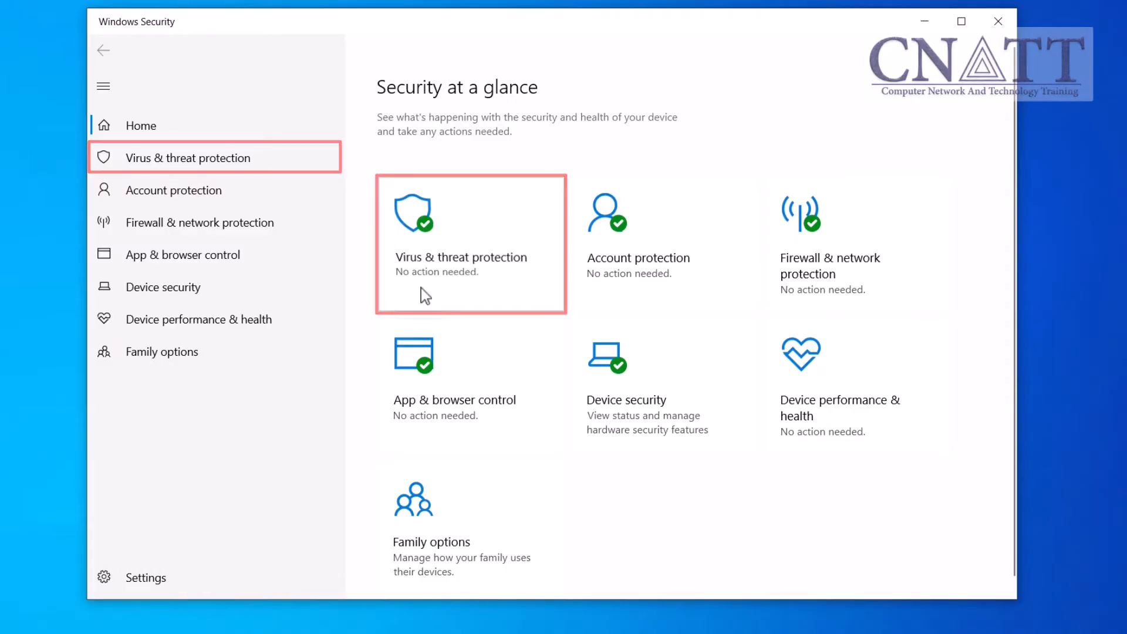
- Go to Virus & threat protection and bring its settings section into view
left_click(470, 244)
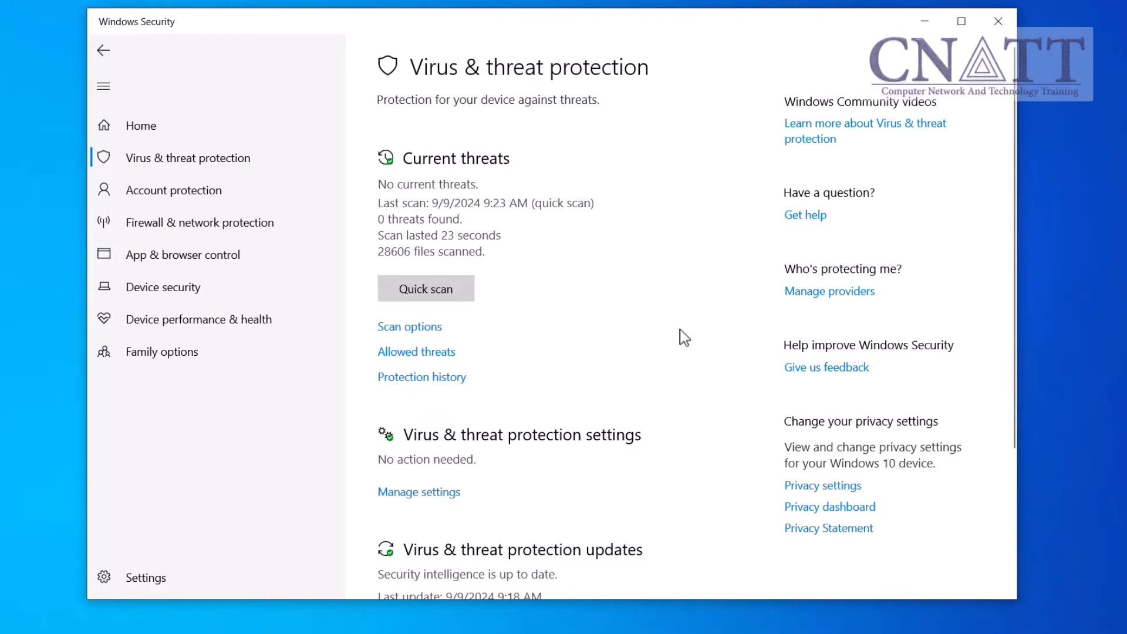
scroll("down", 3)
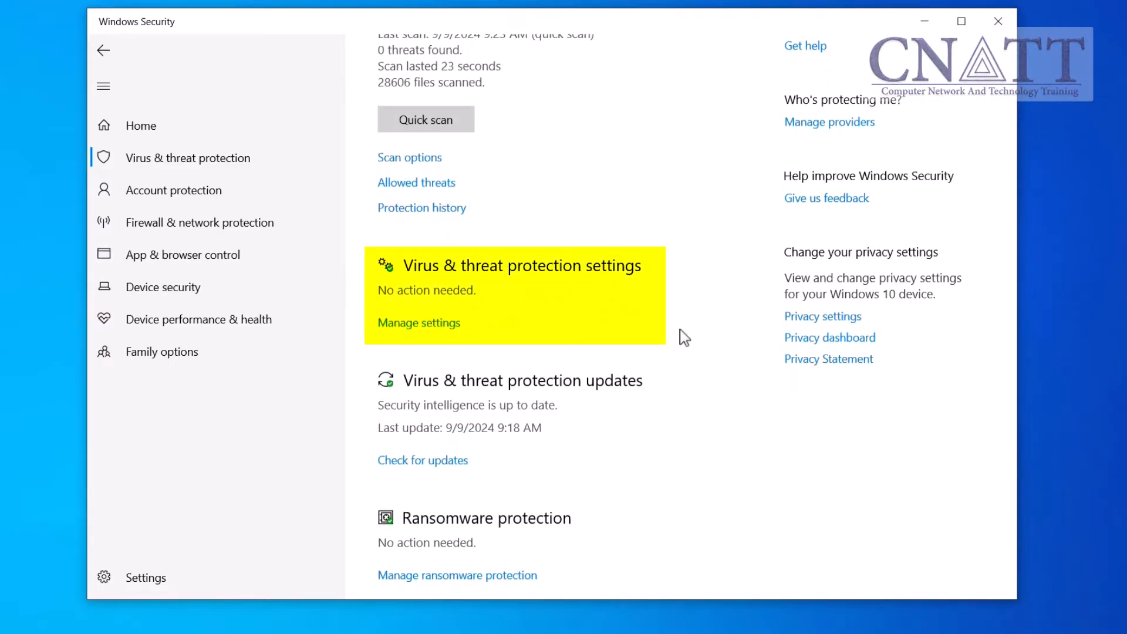
mouse_move(492, 339)
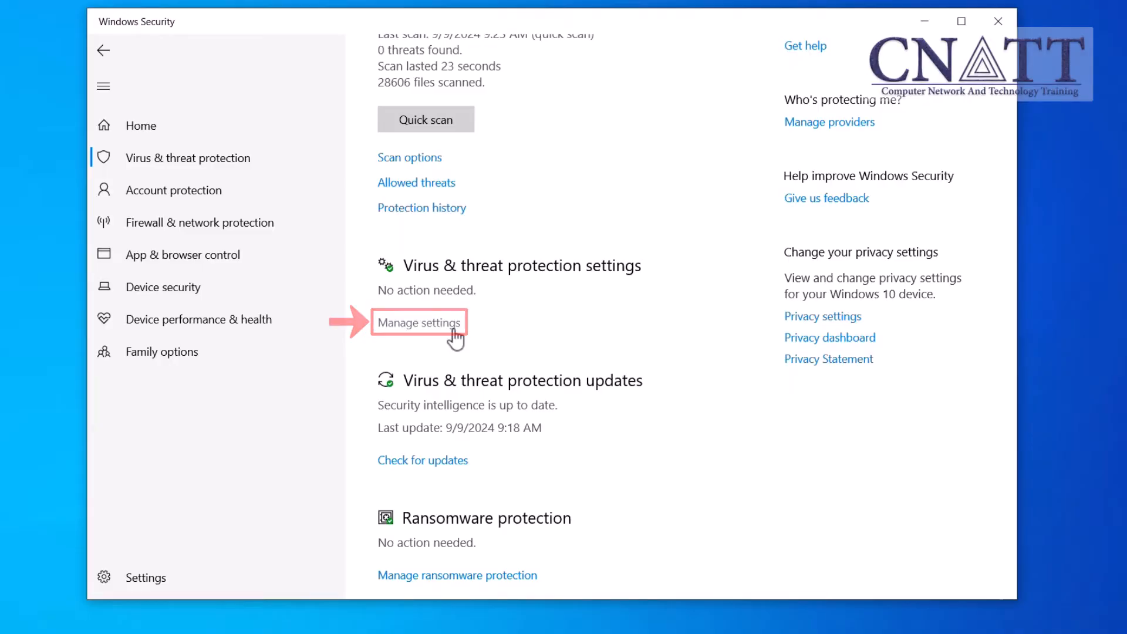
- Manage settings to reach the real-time and cloud-delivered protection toggles
left_click(419, 323)
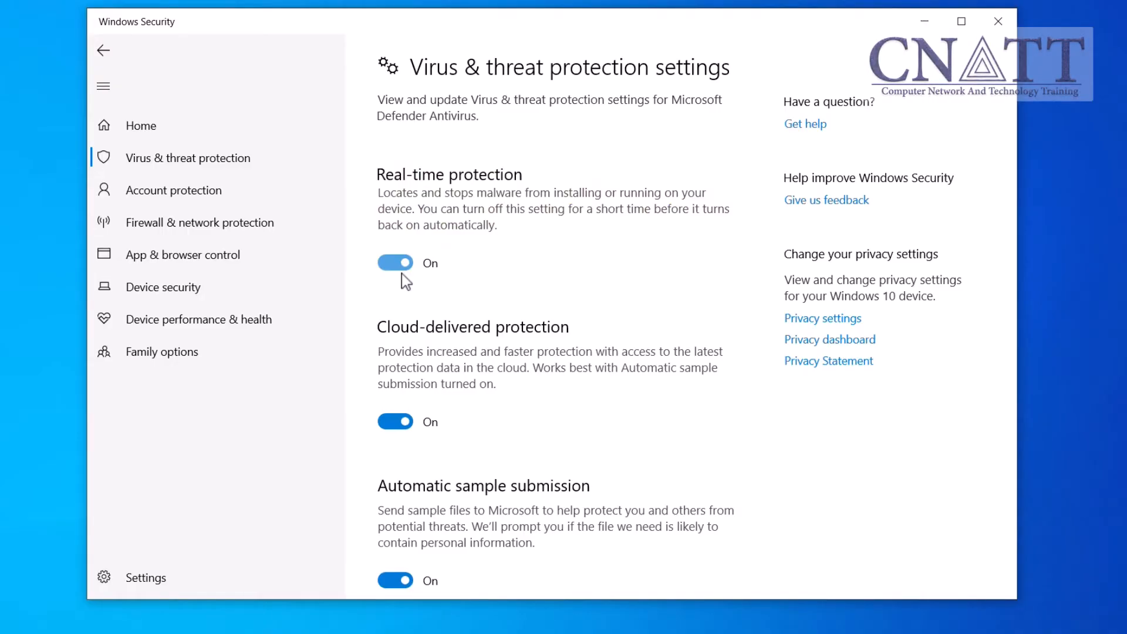
- Turn Real-time protection off and approve the User Account Control prompt
left_click(394, 262)
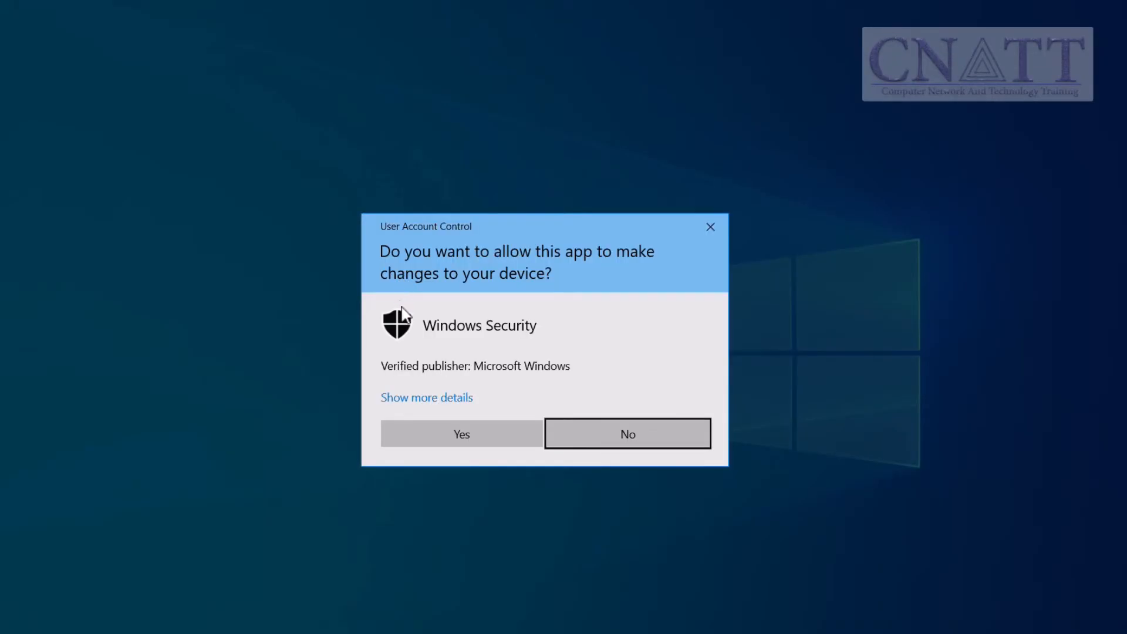
mouse_move(488, 443)
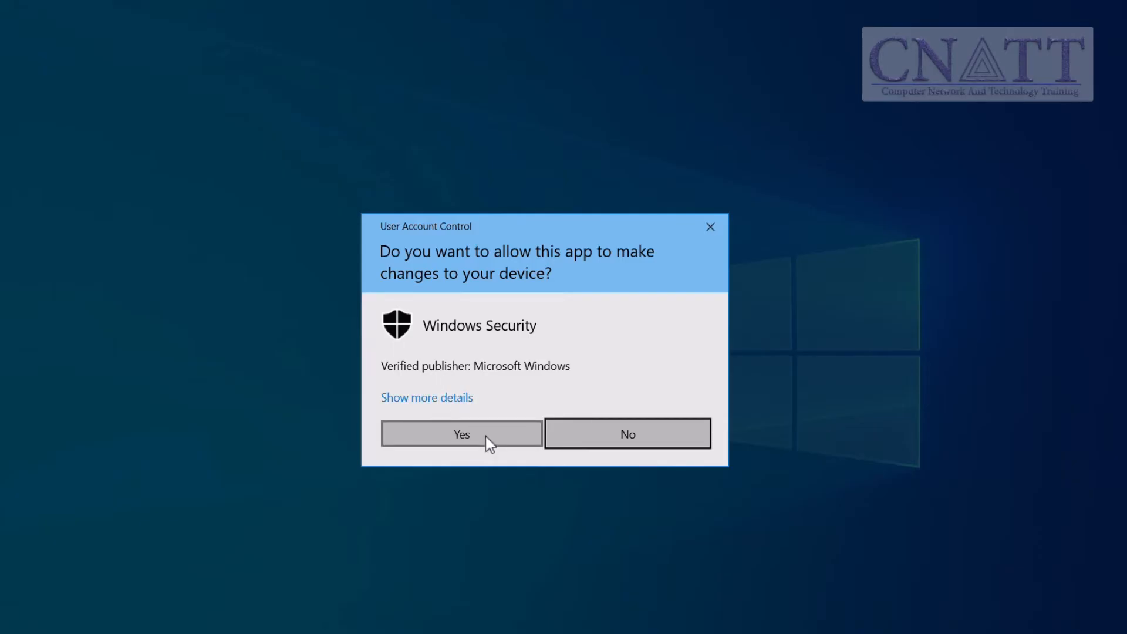
left_click(461, 433)
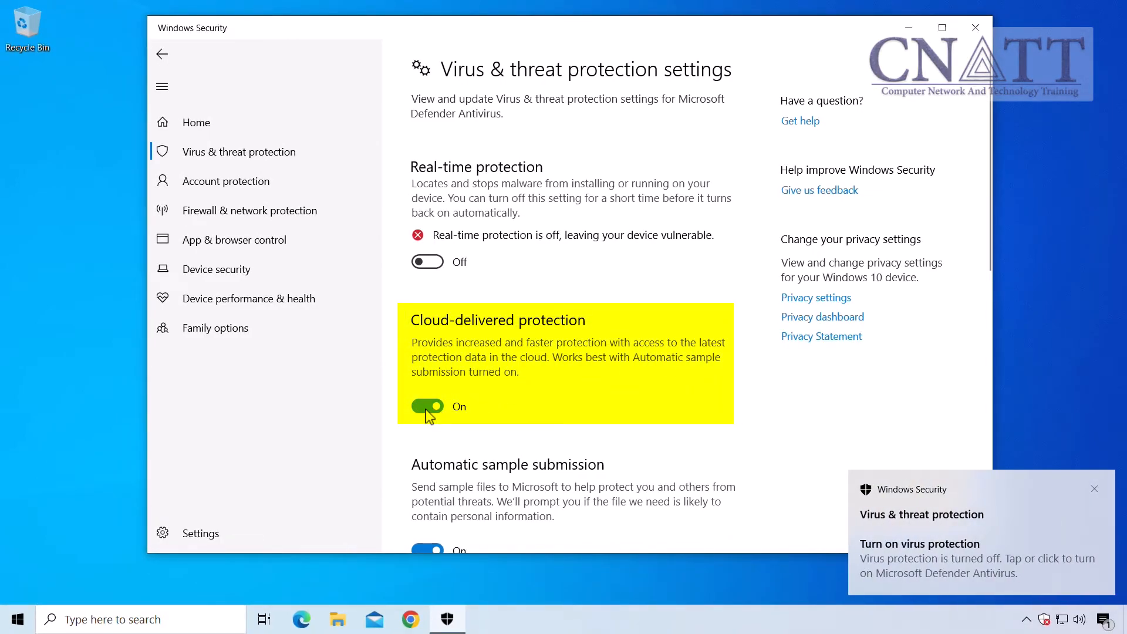
- Turn Cloud-delivered protection off and close Windows Security to the desktop
left_click(427, 406)
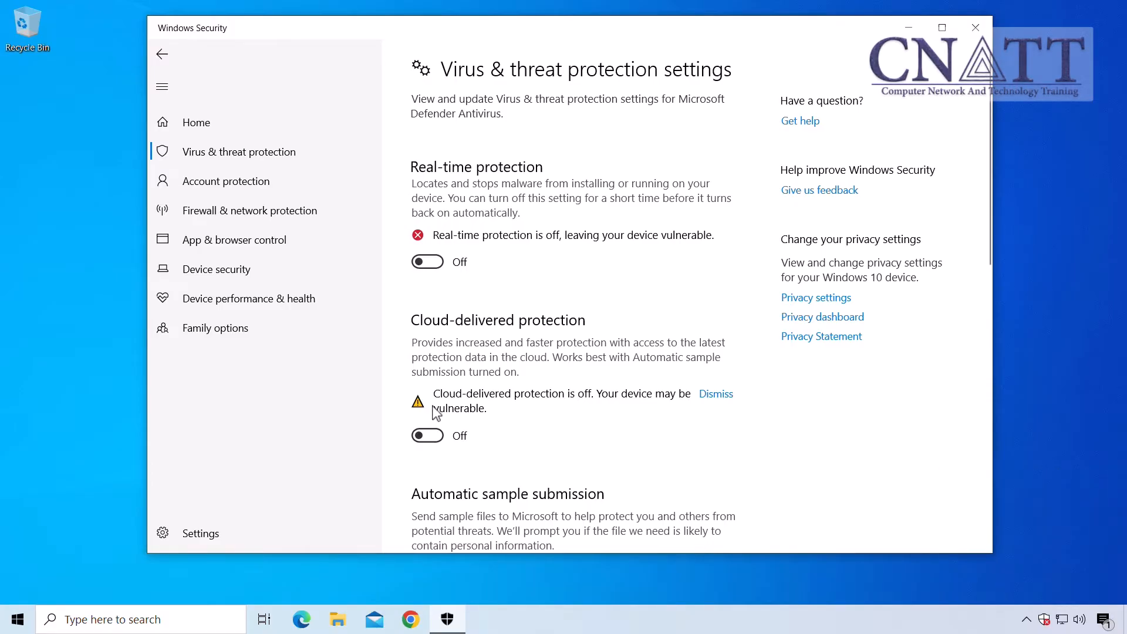
mouse_move(650, 294)
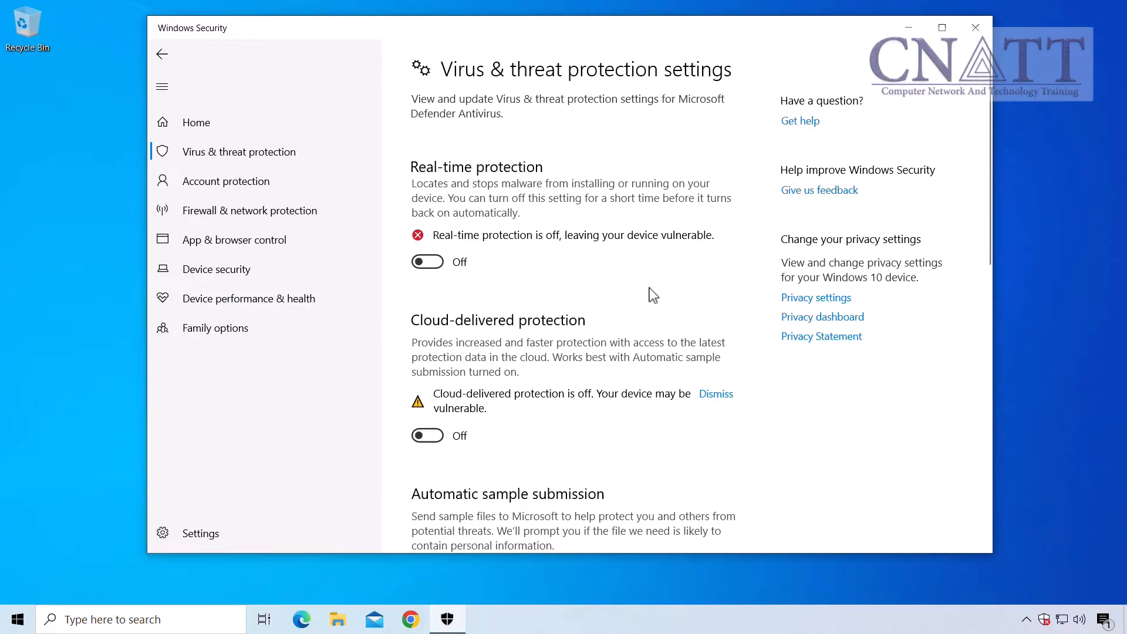
mouse_move(659, 289)
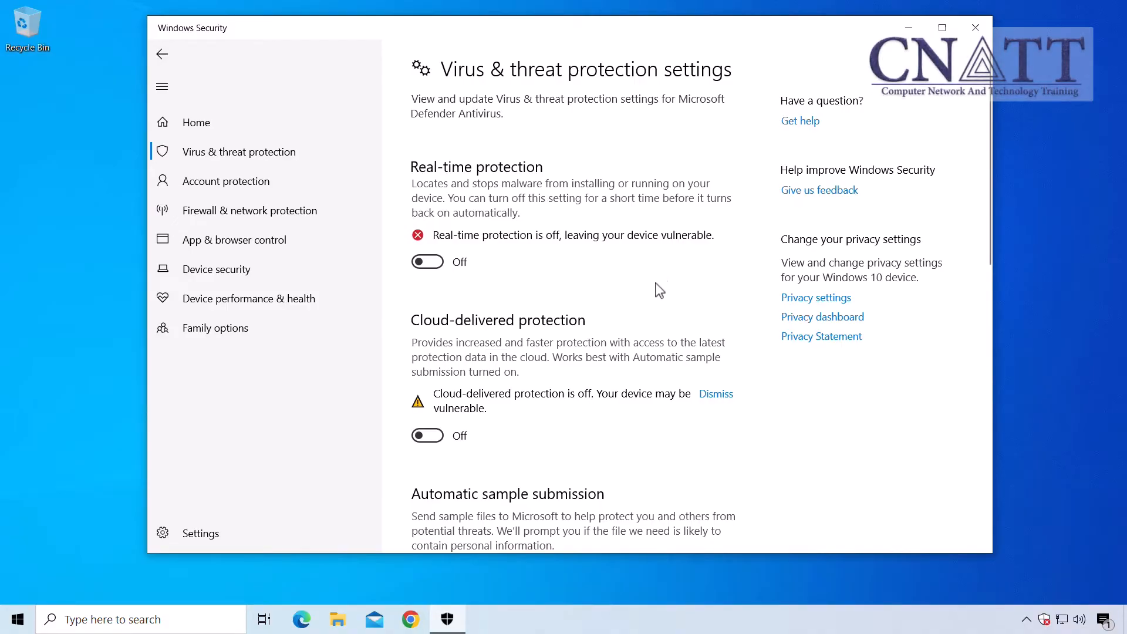
left_click(975, 27)
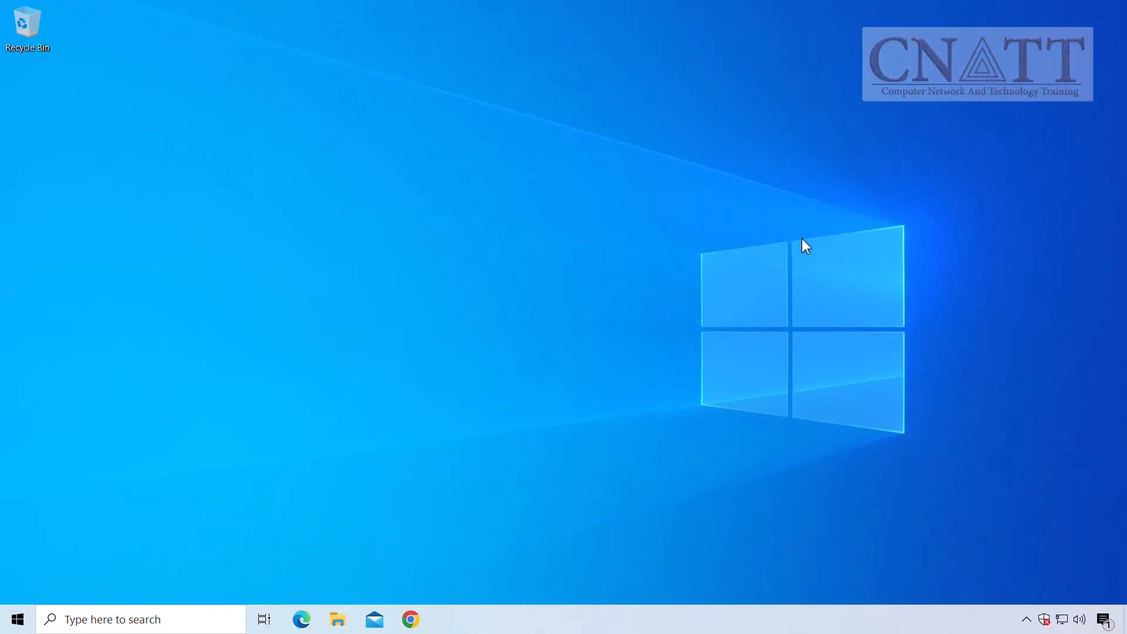
- In Chrome, search 'eicar' and open the Eicar e.V. official website result
left_click(410, 618)
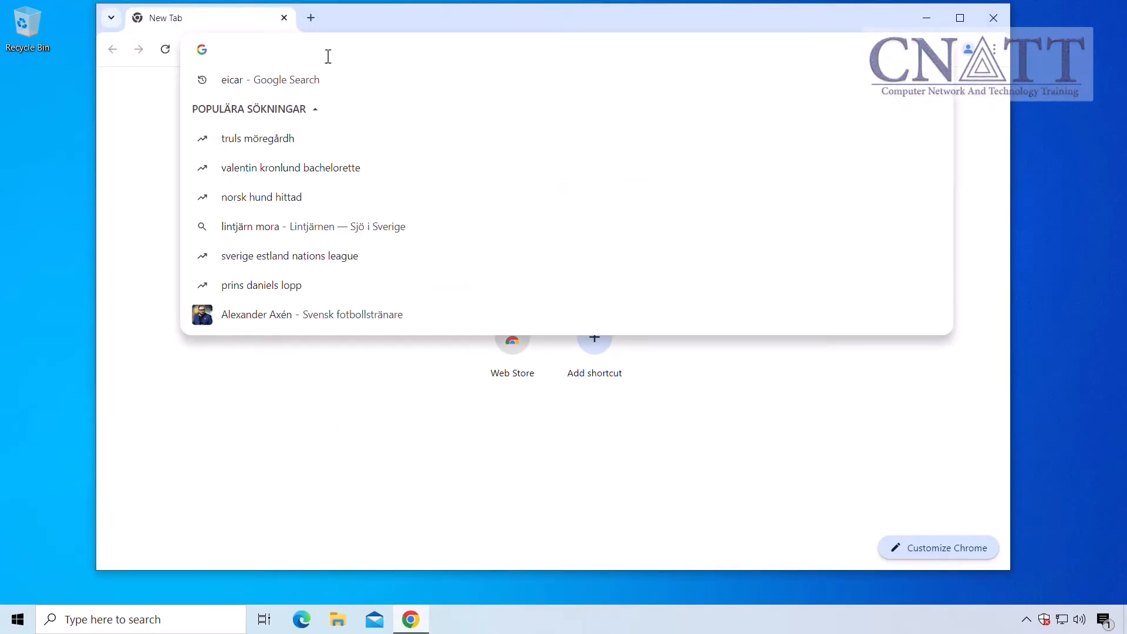
left_click(269, 80)
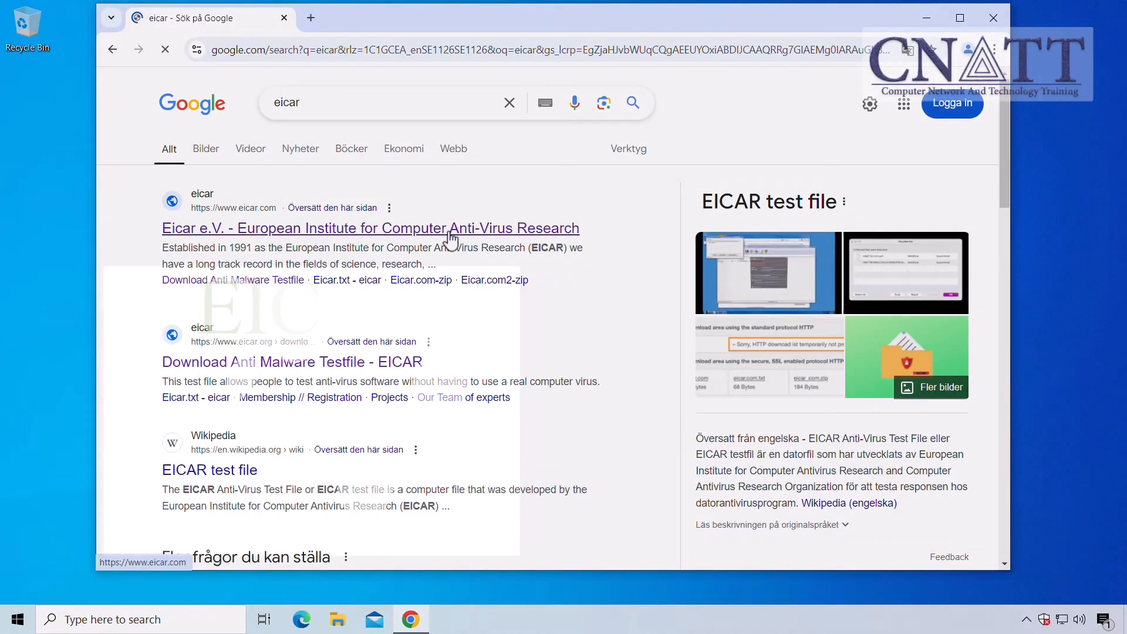
left_click(370, 228)
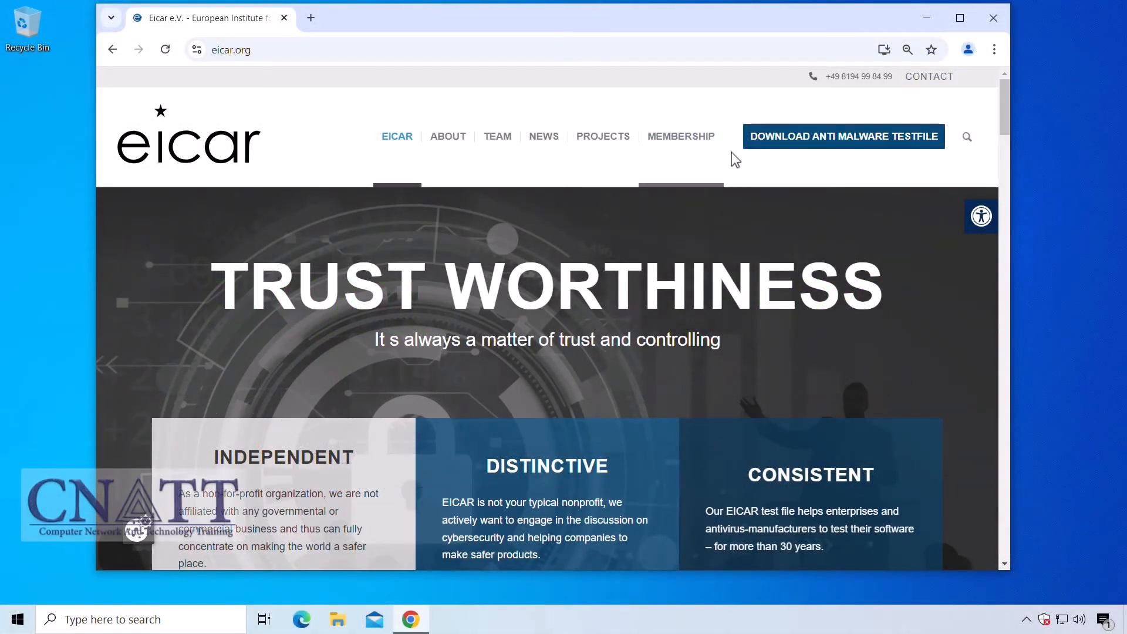
- Download the EICAR.COM-ZIP test file and show eicar_com.zip in the Downloads folder
left_click(843, 135)
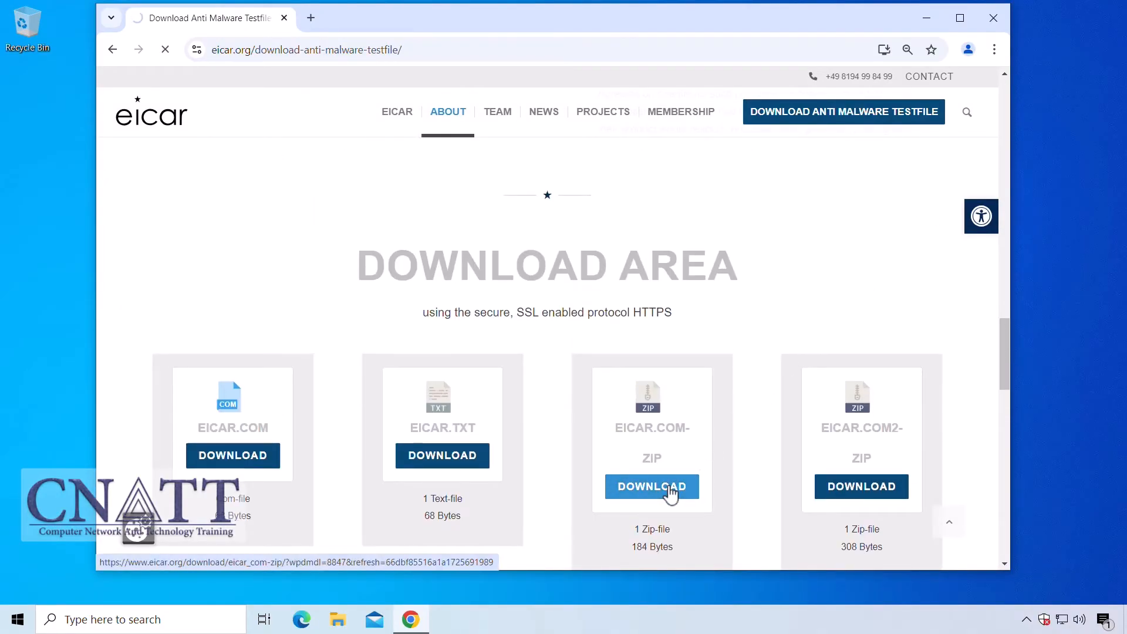
left_click(651, 487)
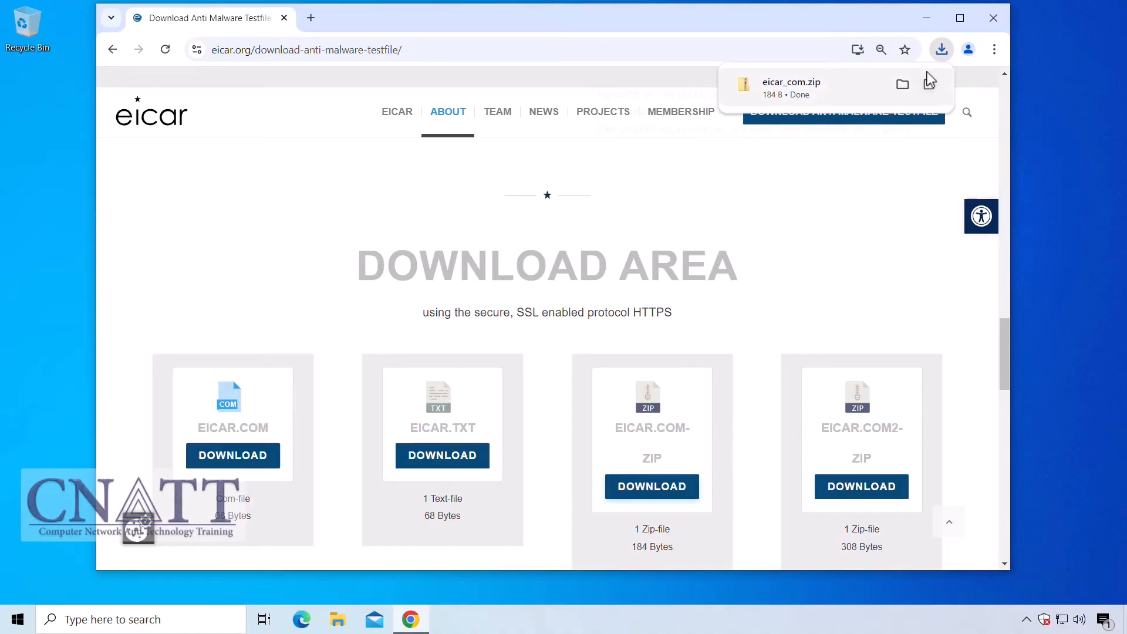
left_click(902, 84)
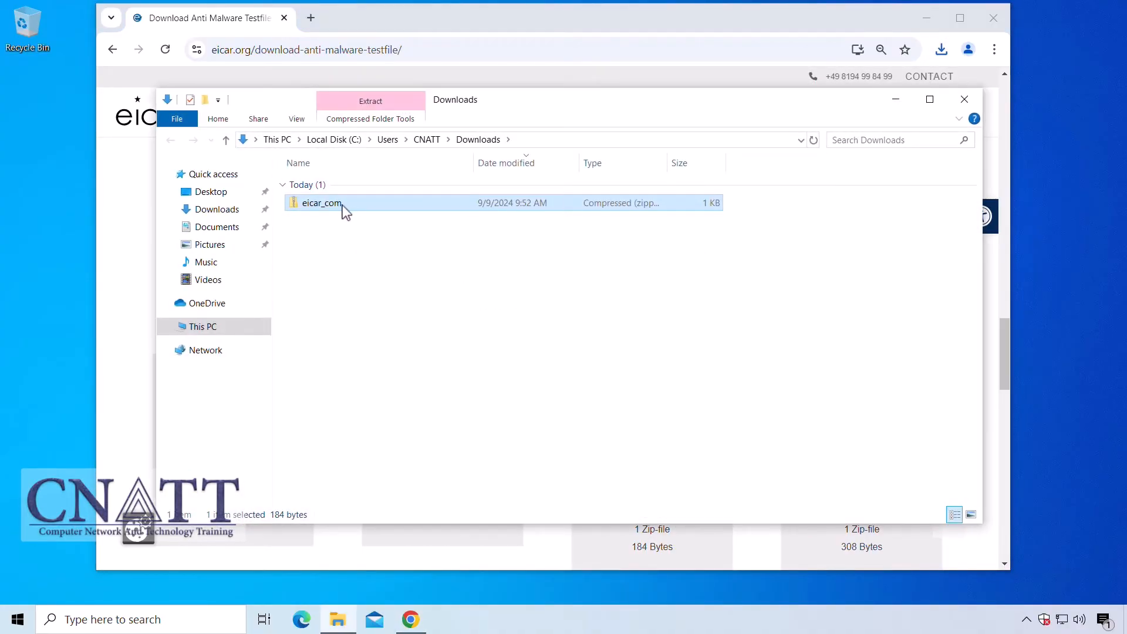
mouse_move(493, 301)
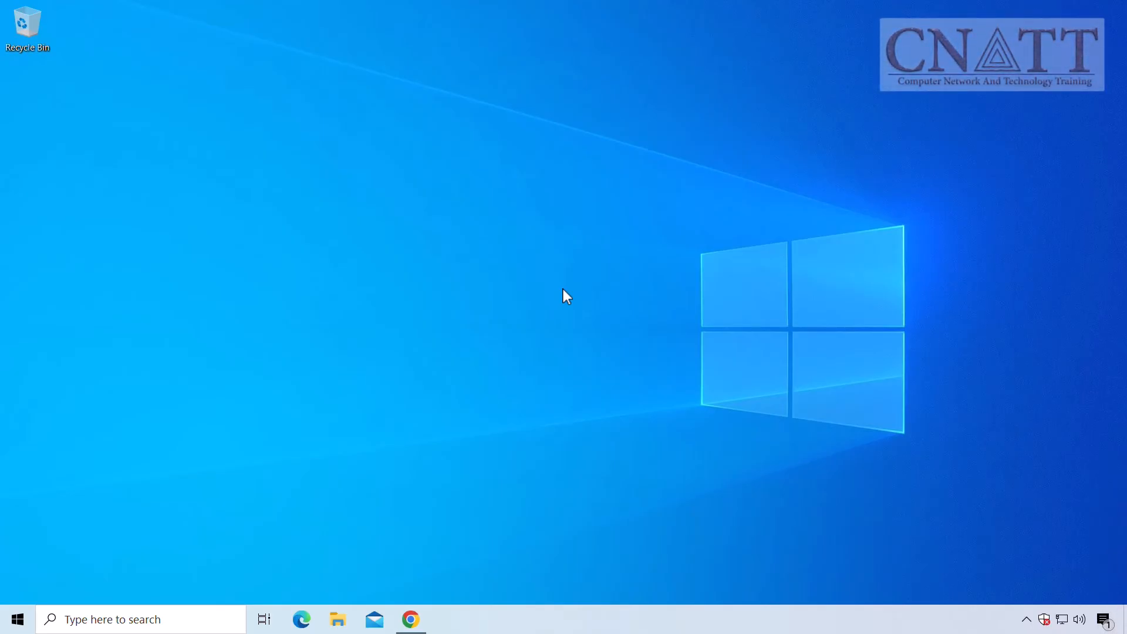
- Relaunch Windows Security via 'secu' search and reach the Virus & threat protection settings
left_click(16, 618)
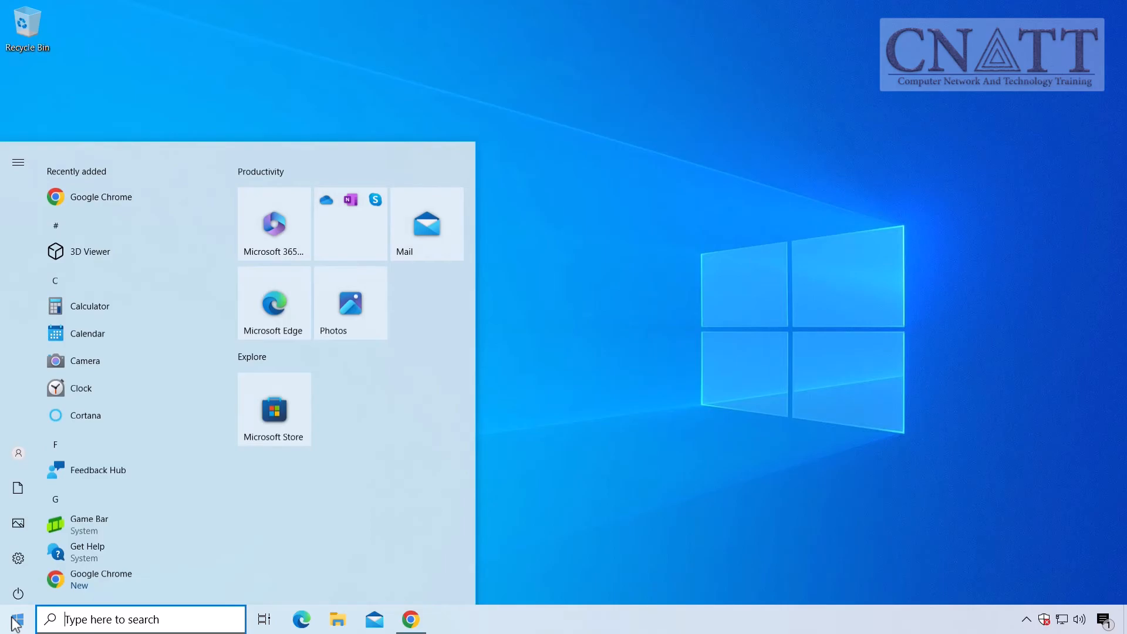
type("secu")
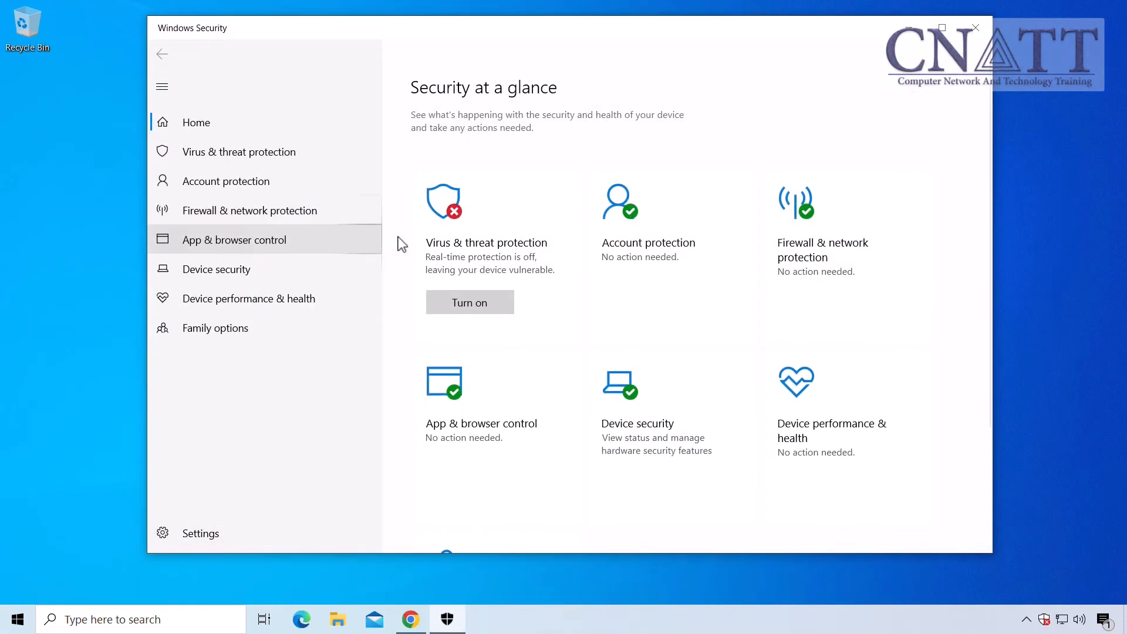
left_click(239, 151)
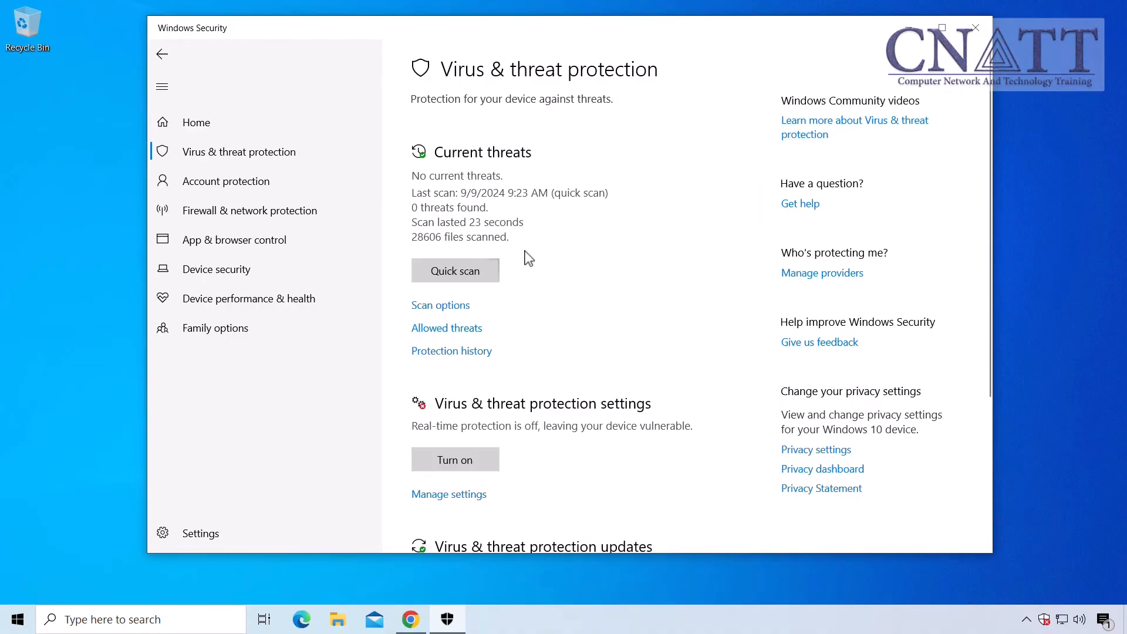
left_click(448, 493)
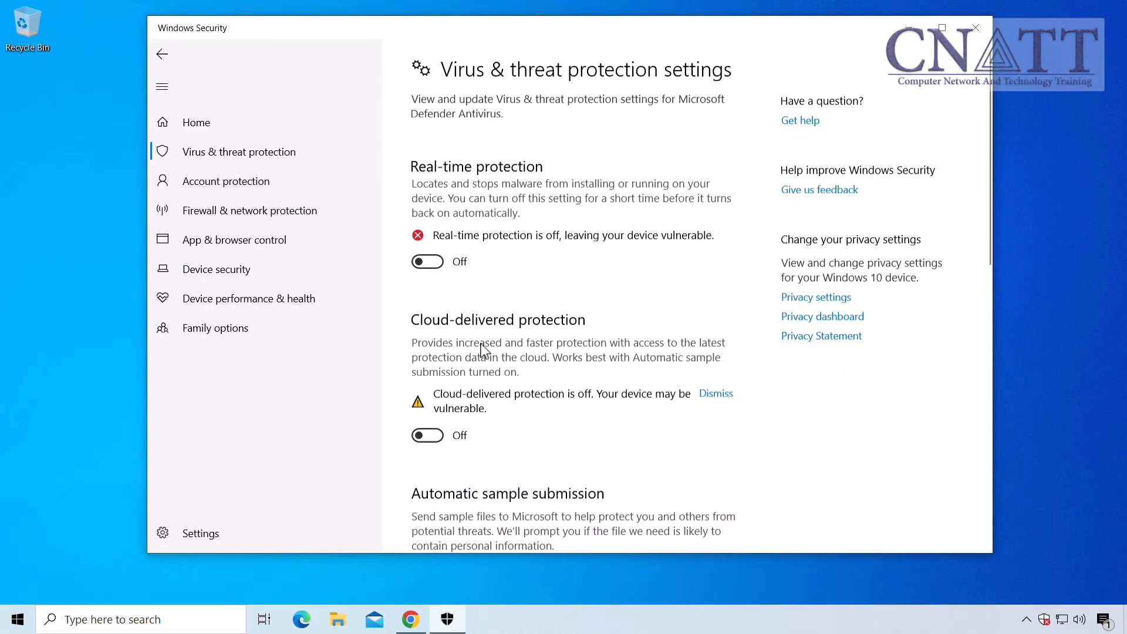
- Switch Real-time and Cloud-delivered protection back on, check Home, and close the app
left_click(426, 261)
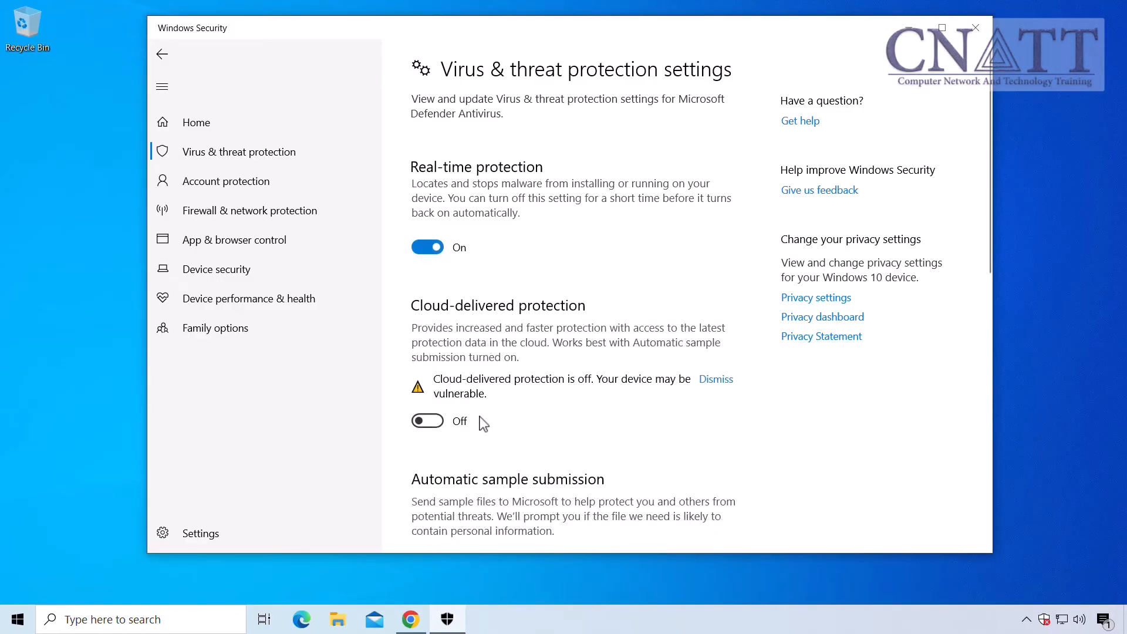
left_click(426, 421)
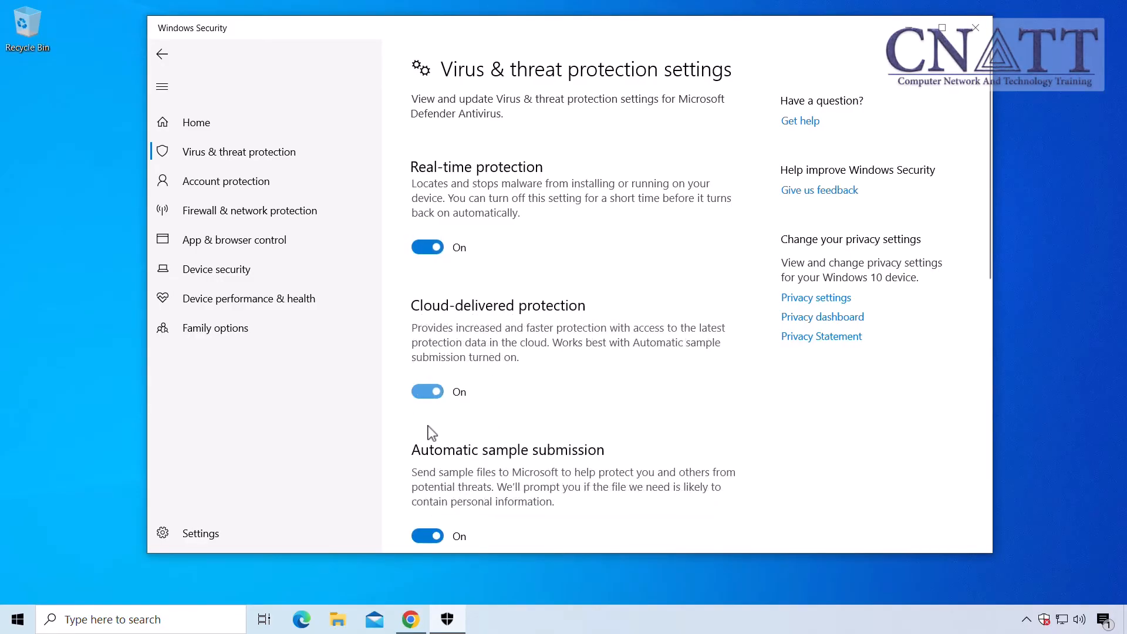
mouse_move(467, 414)
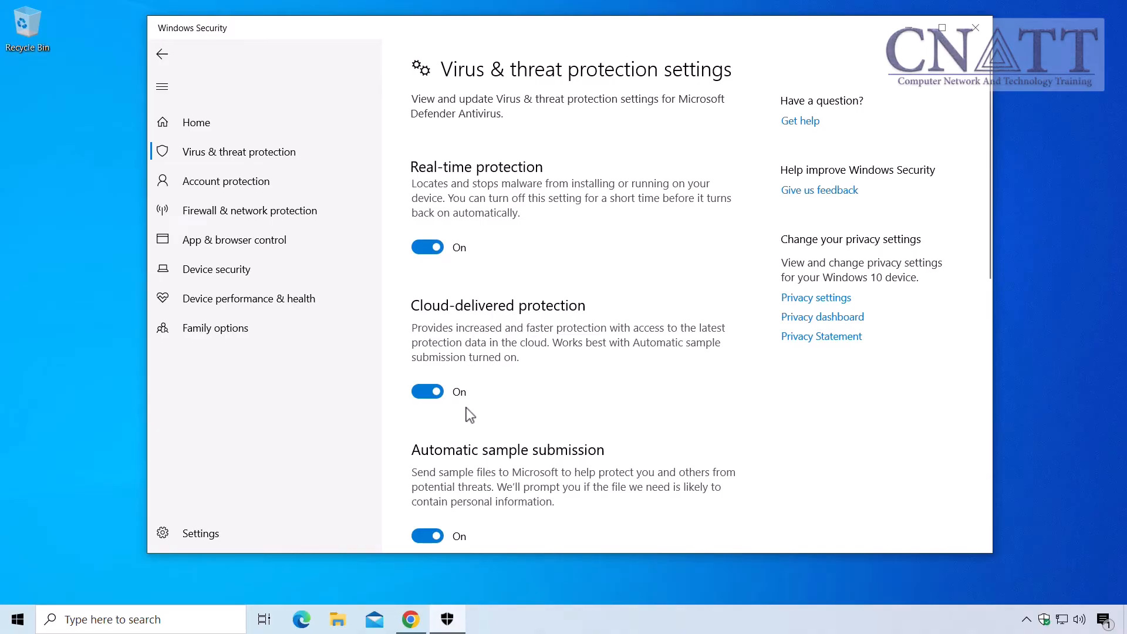
left_click(195, 122)
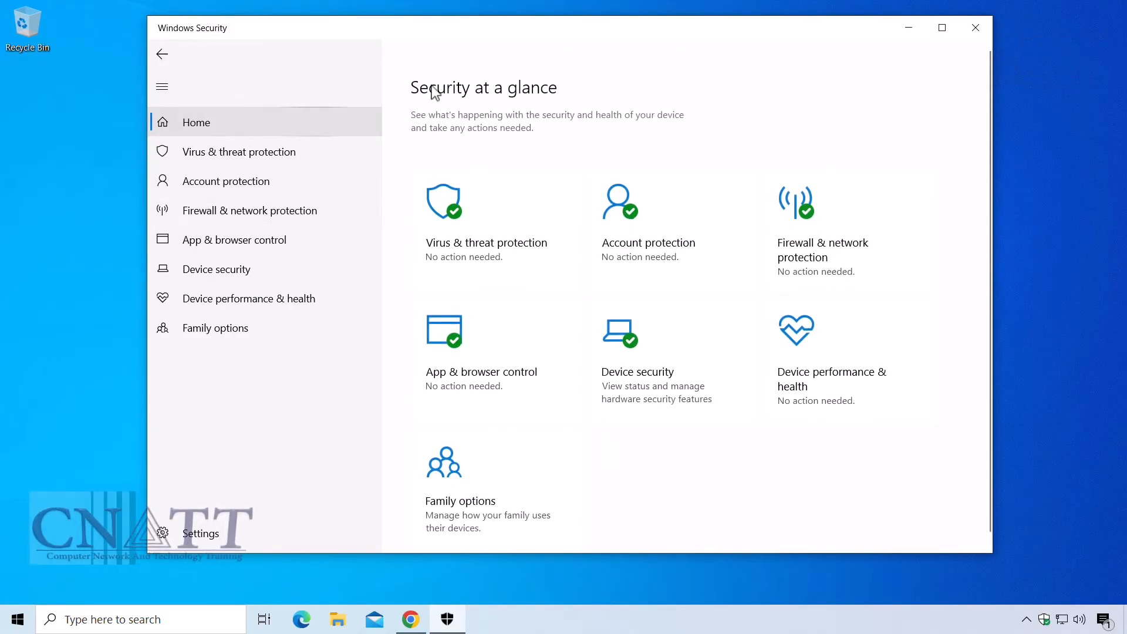
left_click(974, 27)
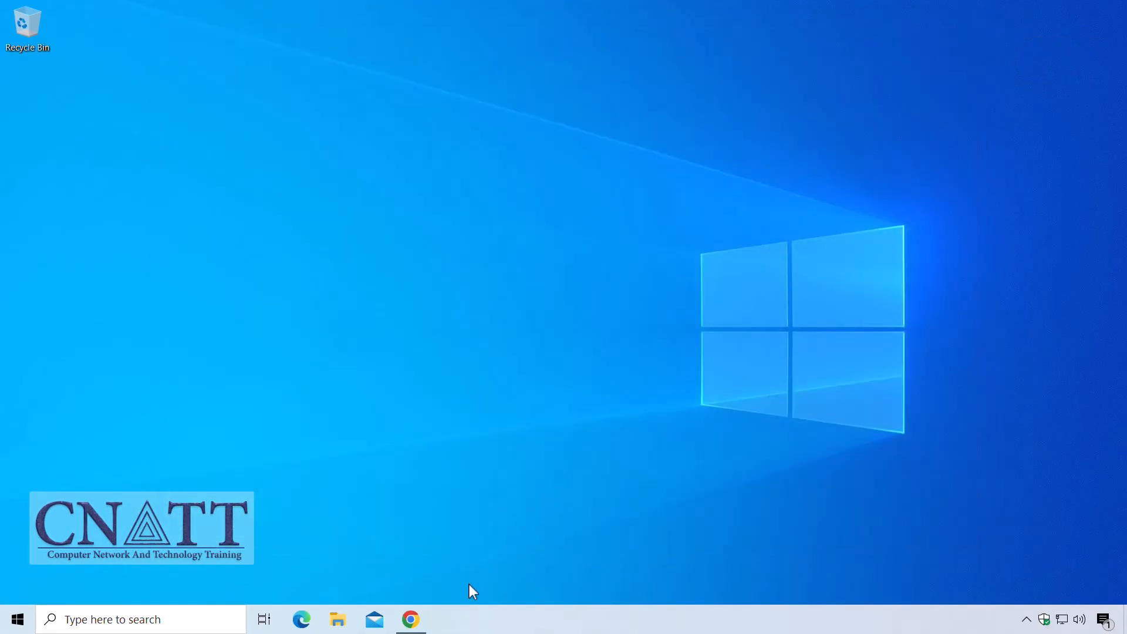
- Return to Chrome and start the EICAR.COM-ZIP download again with protection on
left_click(410, 619)
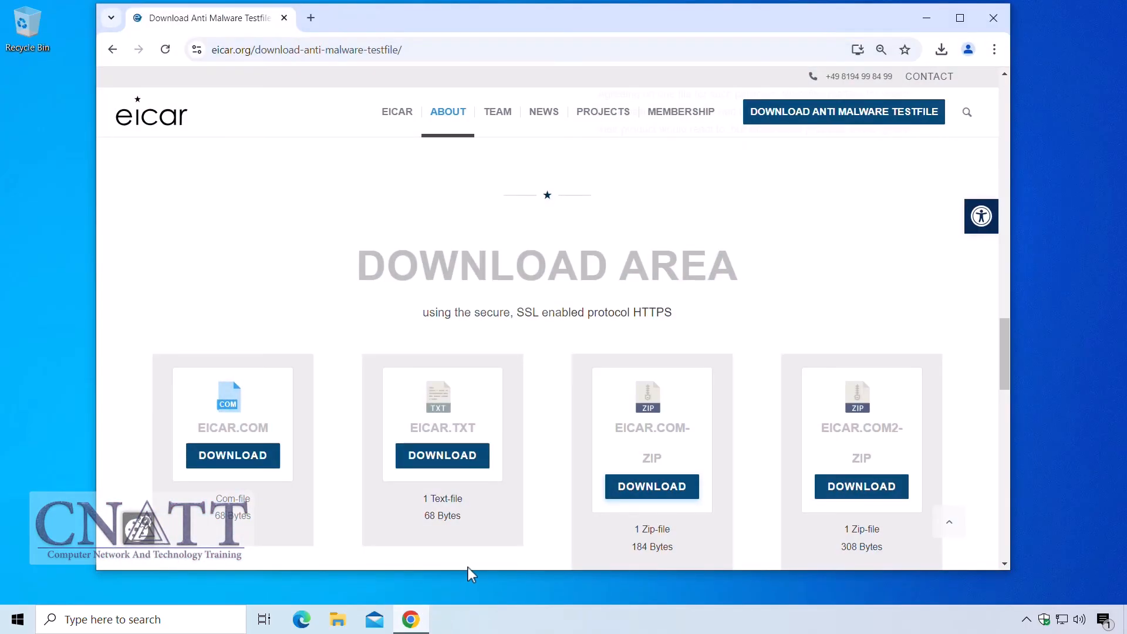
left_click(651, 487)
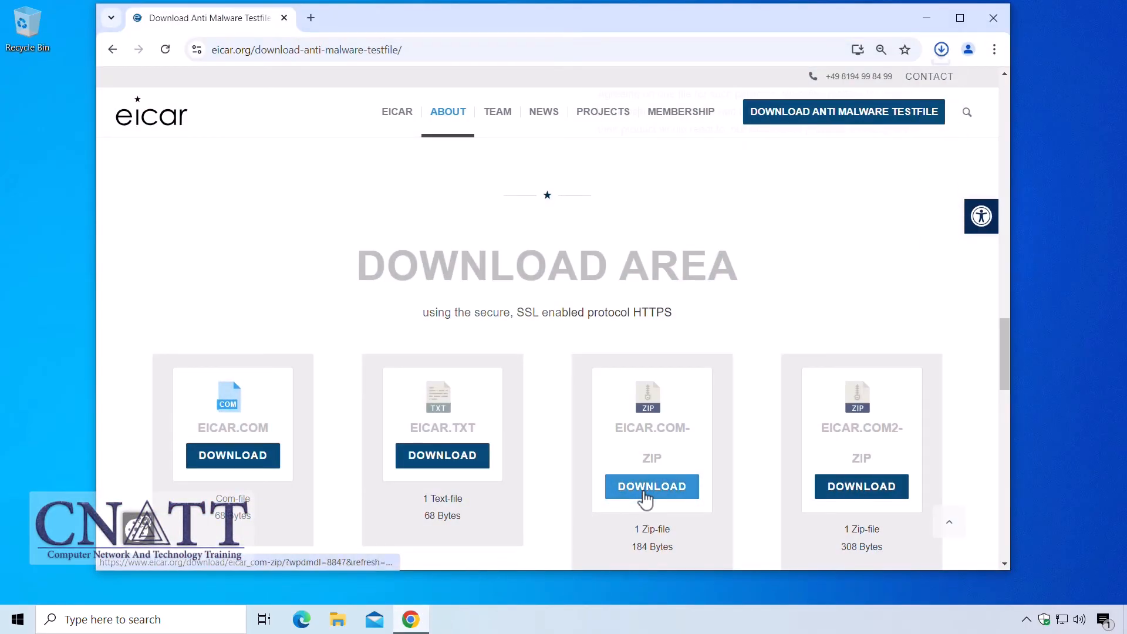